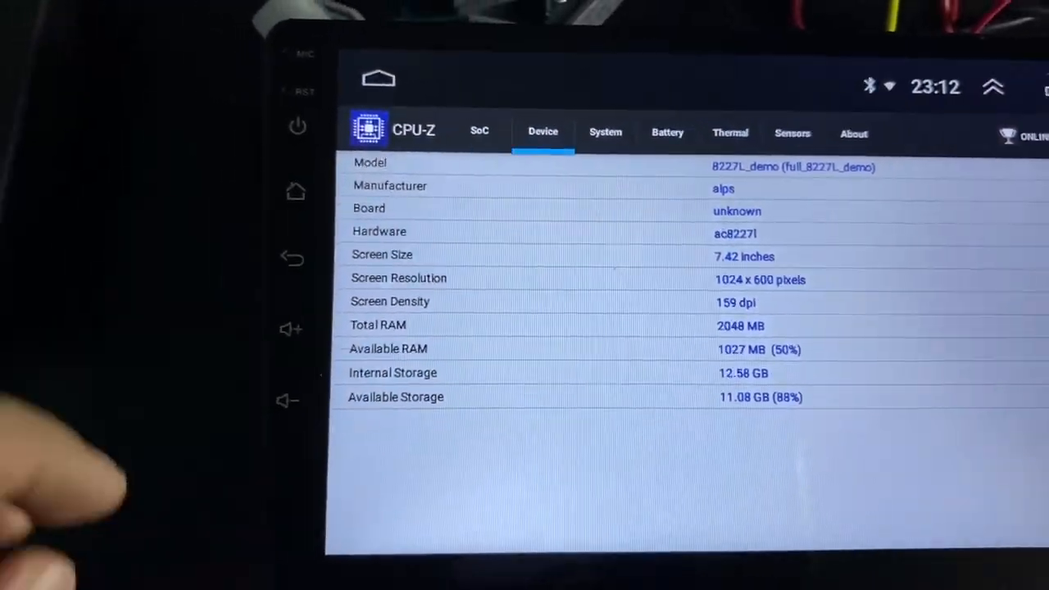
View the SoC details, then the System page showing Android 8.1Go, API 23 and kernel 3.18.22
left_click(478, 131)
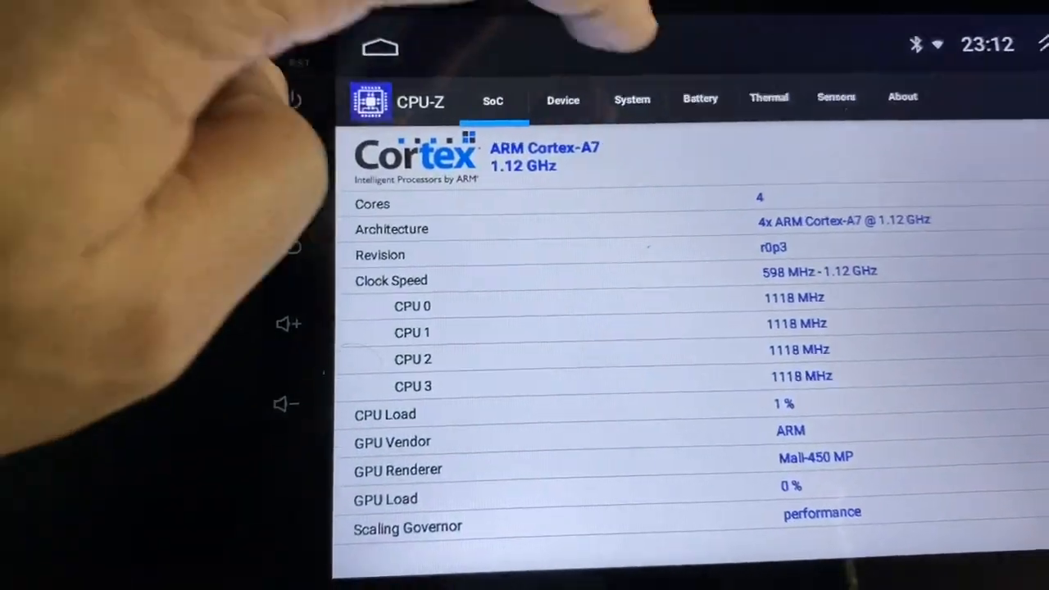
left_click(631, 98)
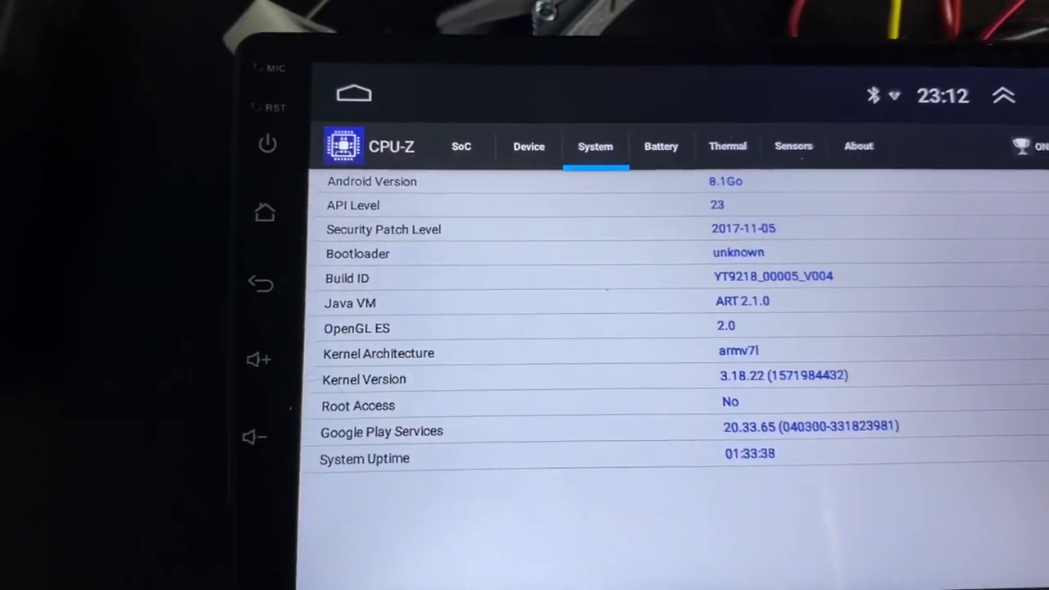